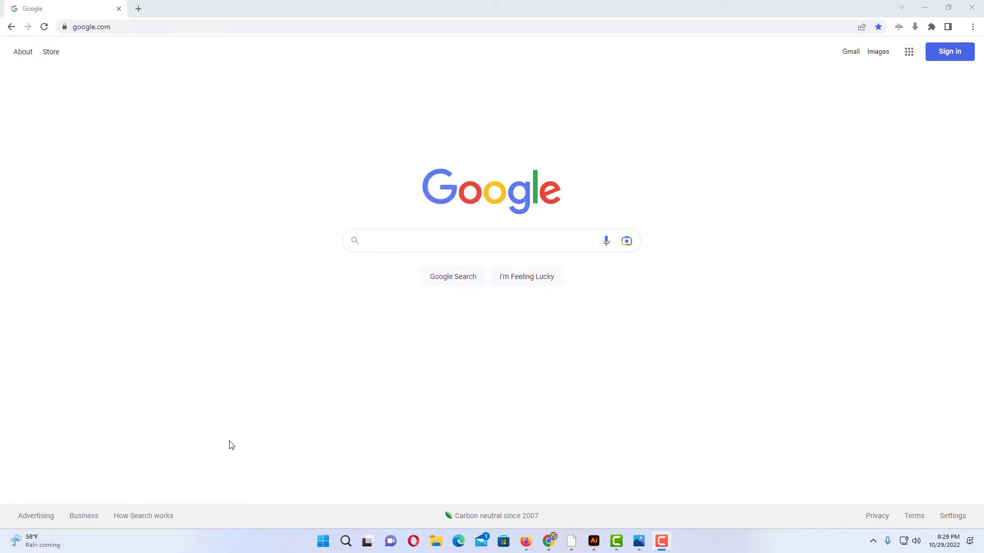
{"action": "mouse_move", "coordinate": [228, 249]}
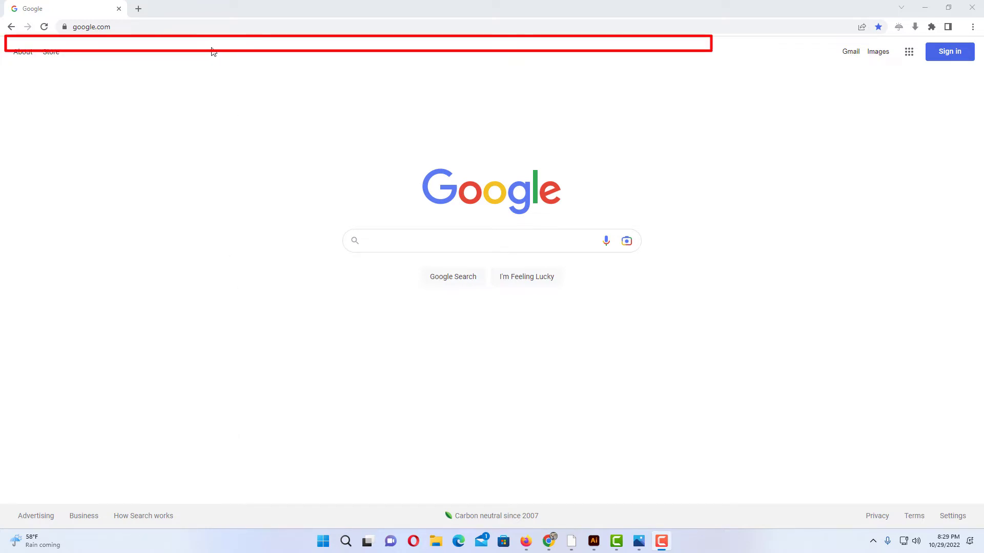
{"action": "mouse_move", "coordinate": [214, 62]}
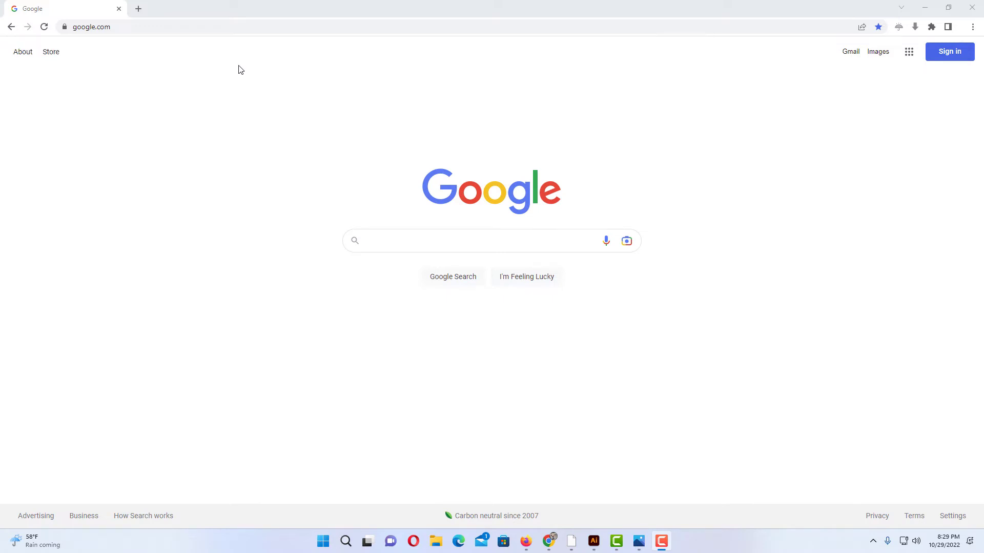
{"action": "mouse_move", "coordinate": [648, 102]}
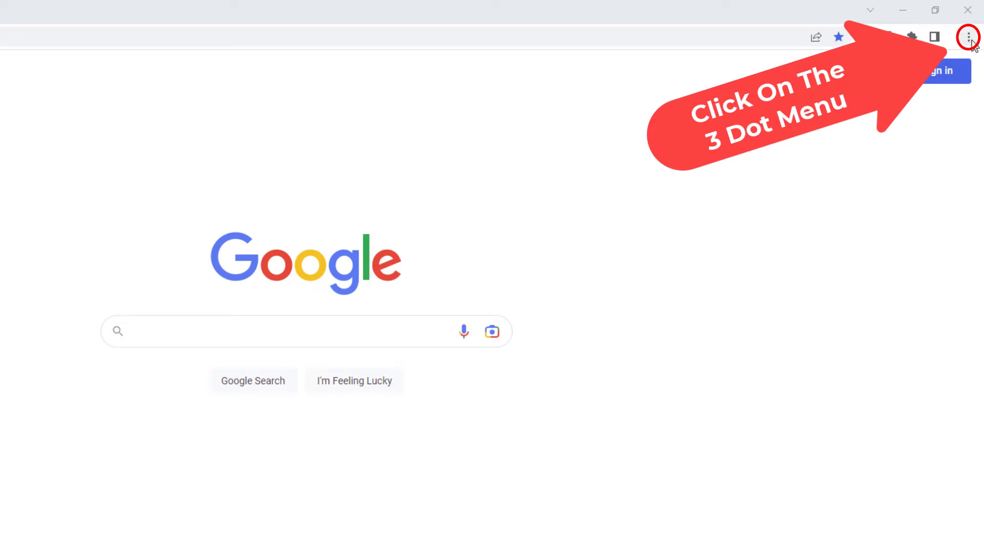
Turn on Show bookmarks bar so saved sites like StackSocial and Yahoo appear.
{"action": "left_click", "coordinate": [967, 37]}
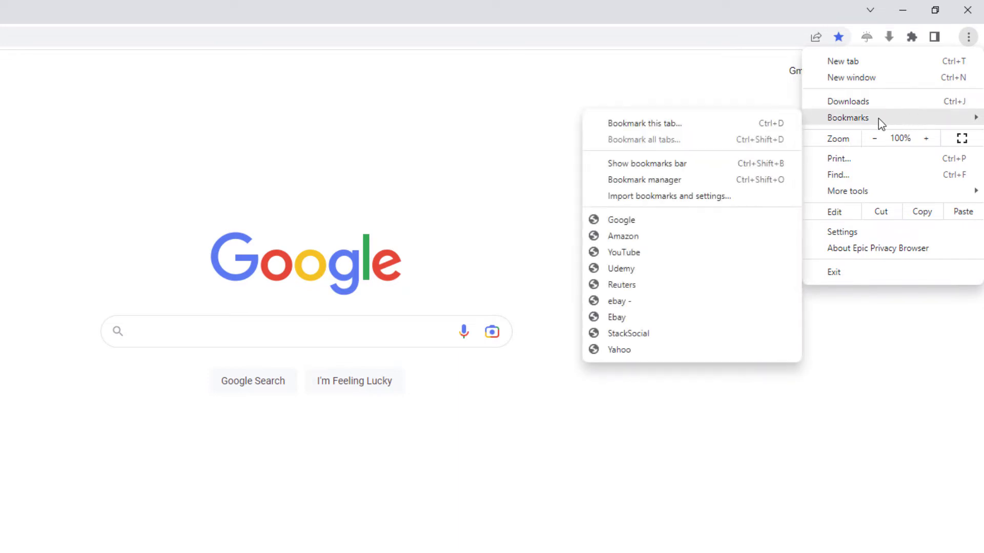
{"action": "mouse_move", "coordinate": [707, 123]}
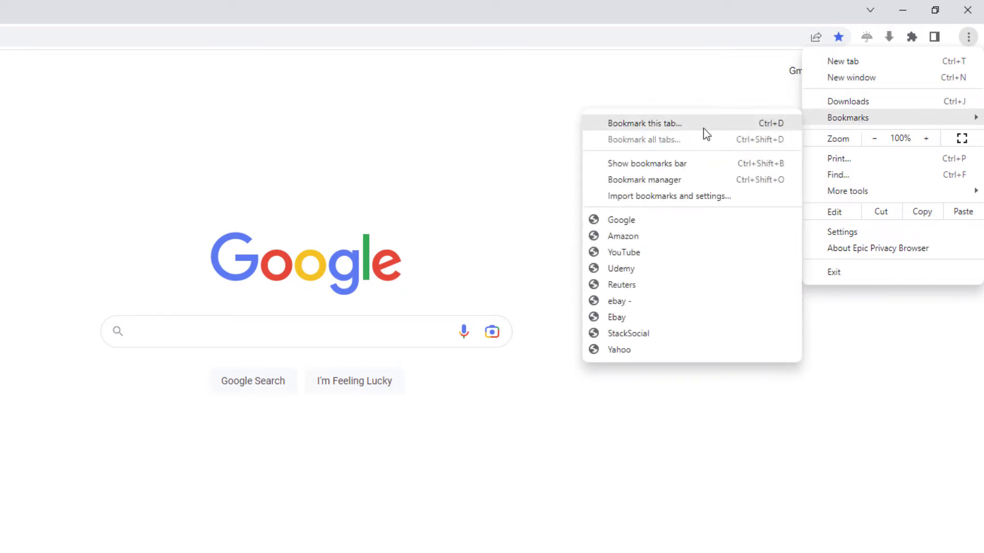
{"action": "mouse_move", "coordinate": [647, 163]}
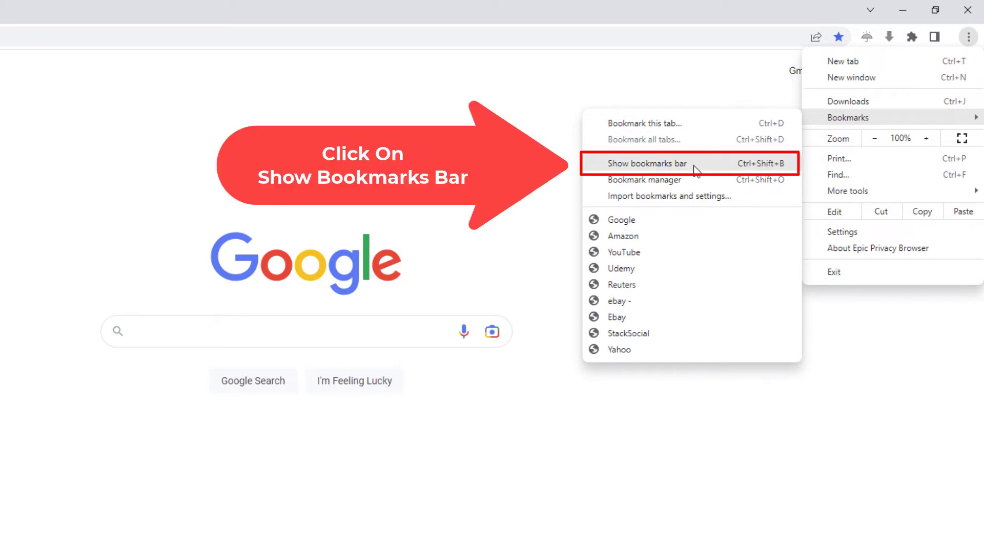
{"action": "left_click", "coordinate": [647, 163]}
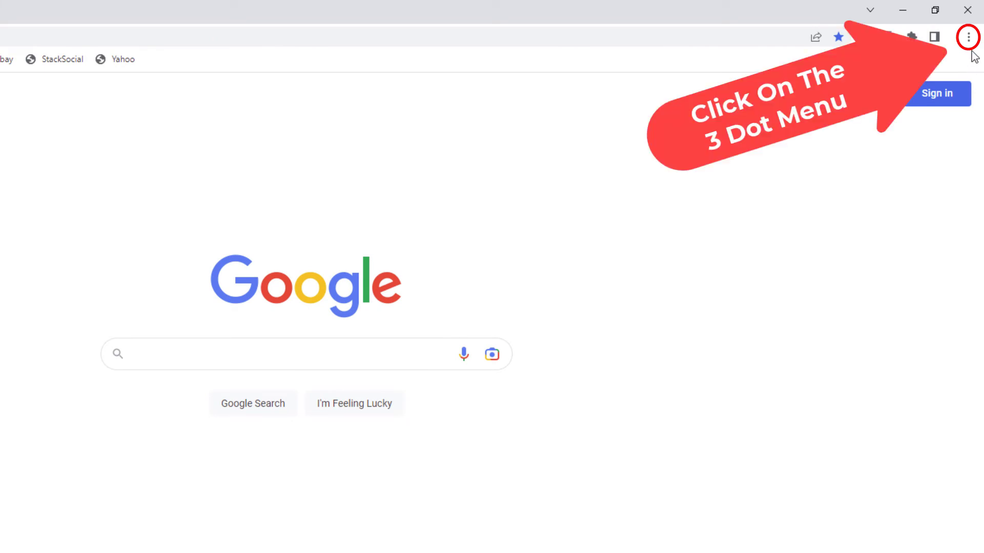
Turn Show bookmarks bar back off, leaving the Google homepage without saved sites.
{"action": "left_click", "coordinate": [969, 37]}
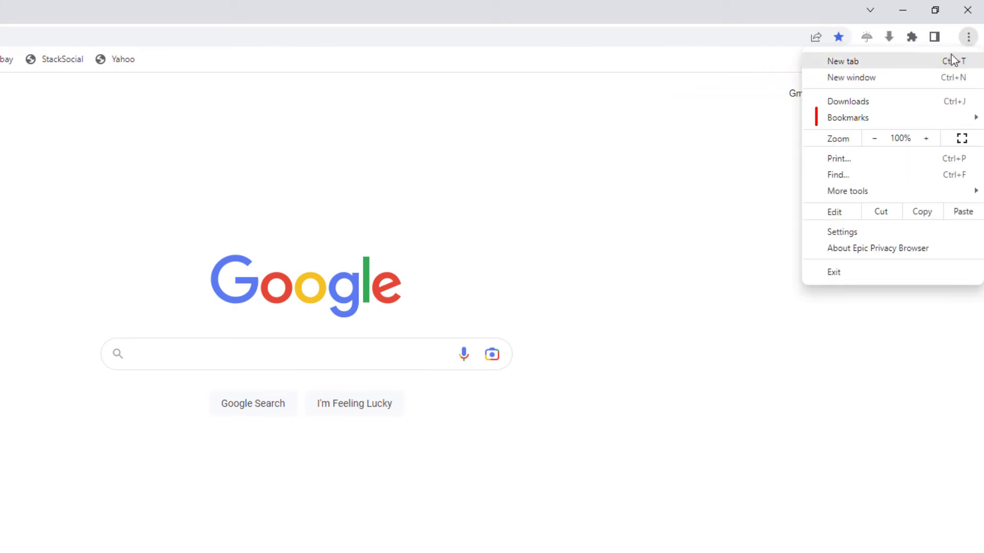
{"action": "mouse_move", "coordinate": [848, 118]}
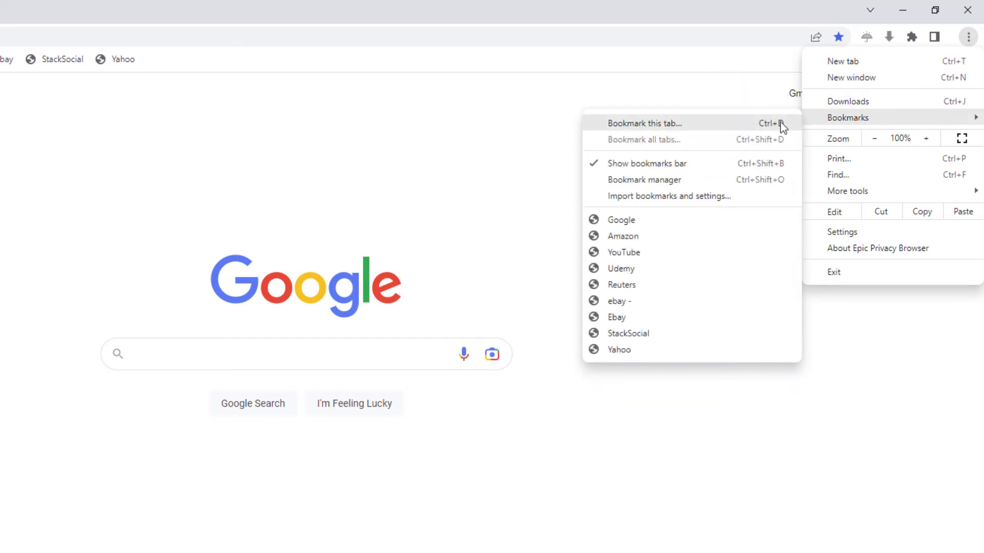
{"action": "mouse_move", "coordinate": [703, 172]}
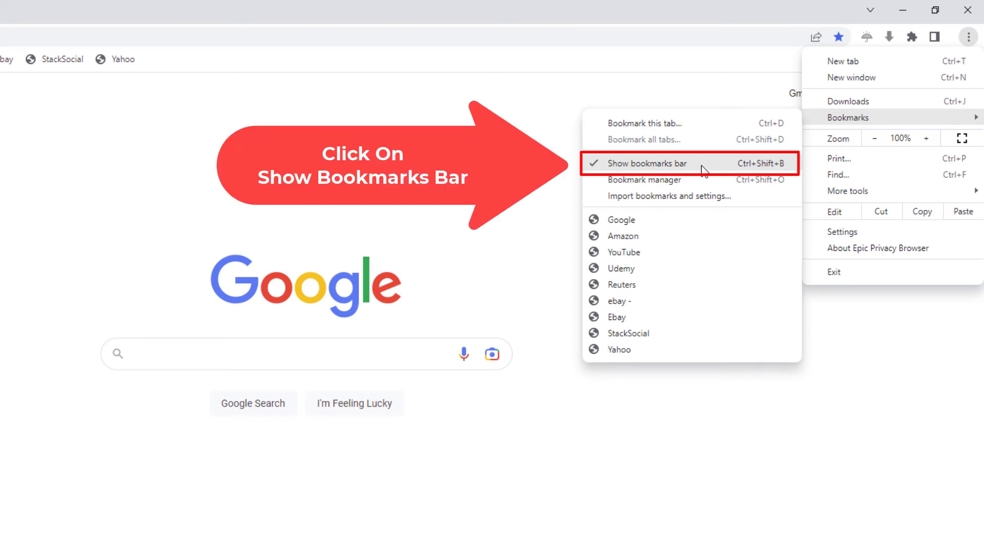
{"action": "left_click", "coordinate": [648, 163]}
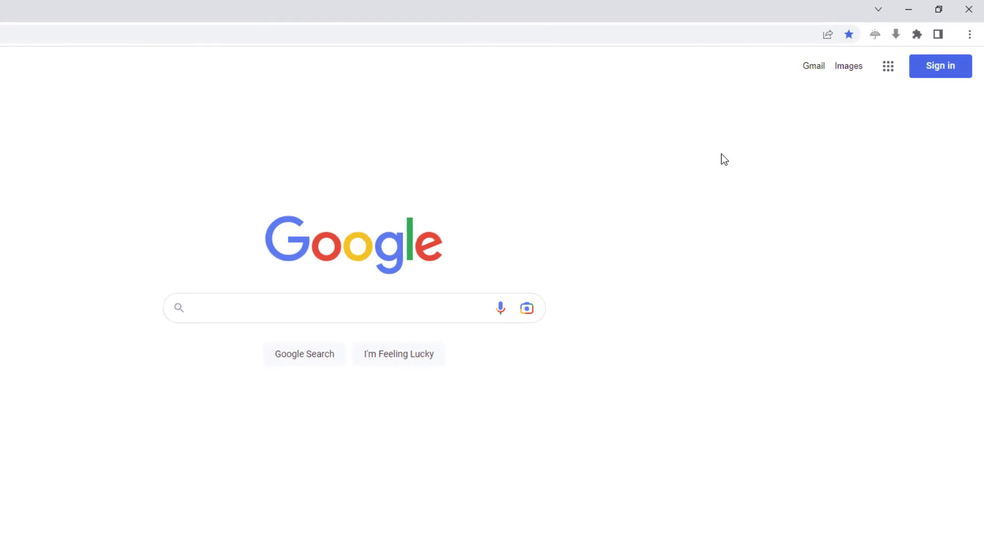